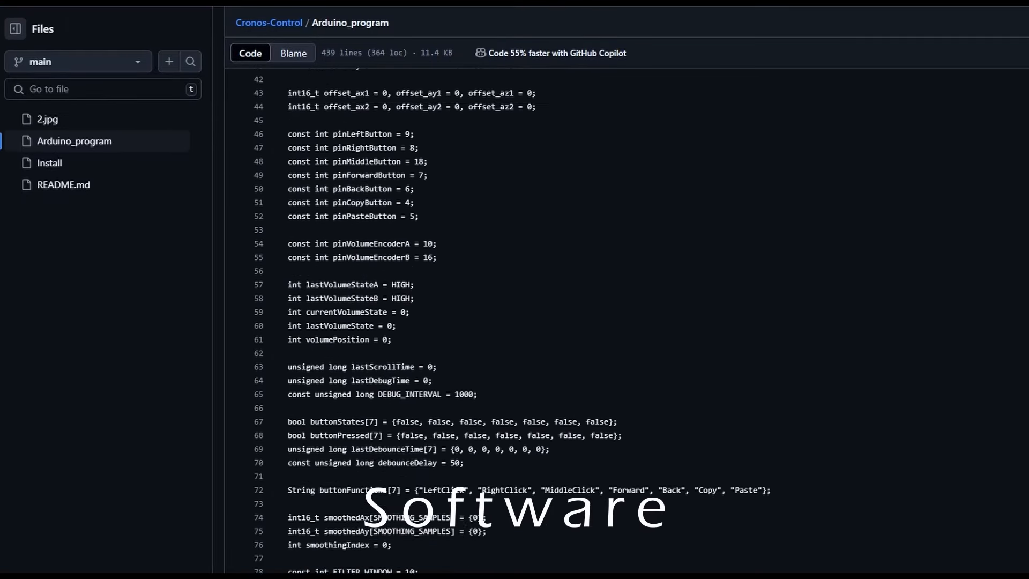
Draw a 2-point rectangle on the top plate beside the trackball ring and finish the sketch.
scroll(down, 3)
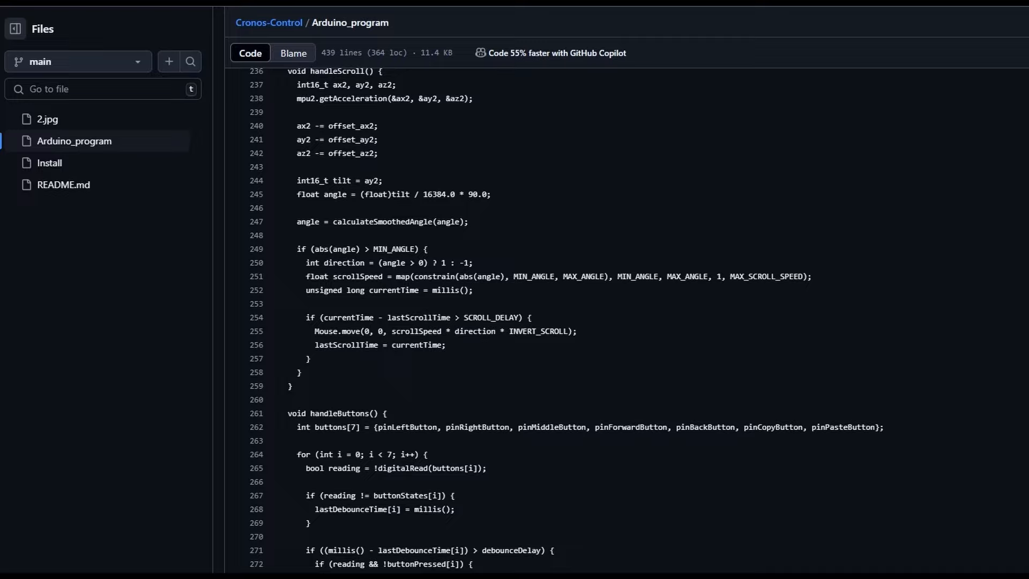
scroll(down, 3)
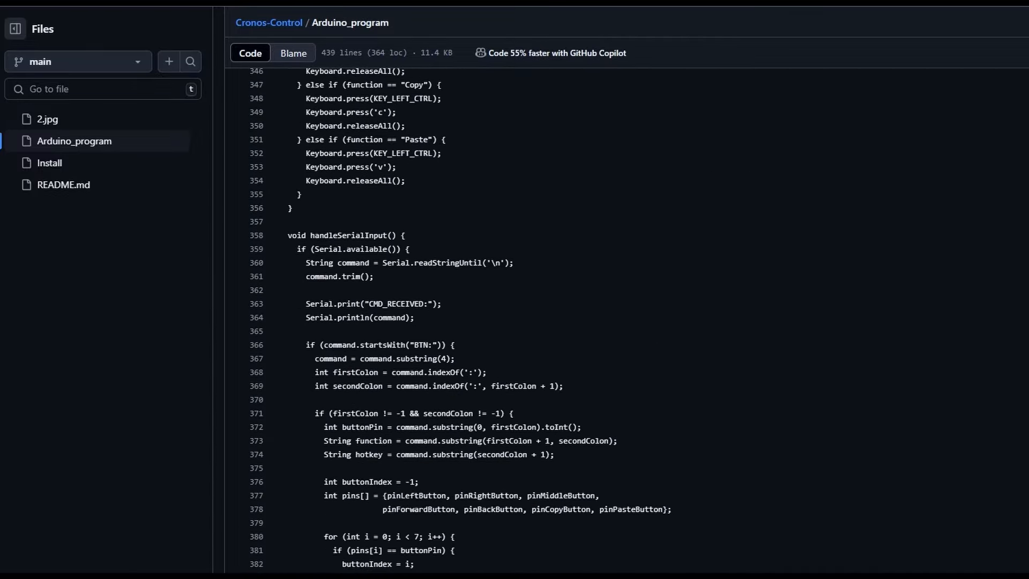
scroll(down, 3)
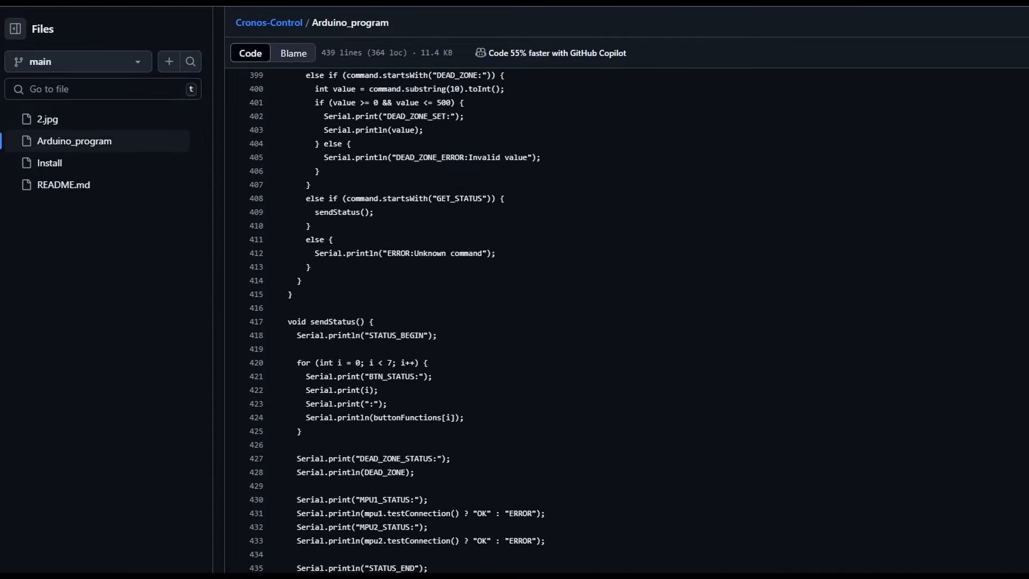
click(268, 23)
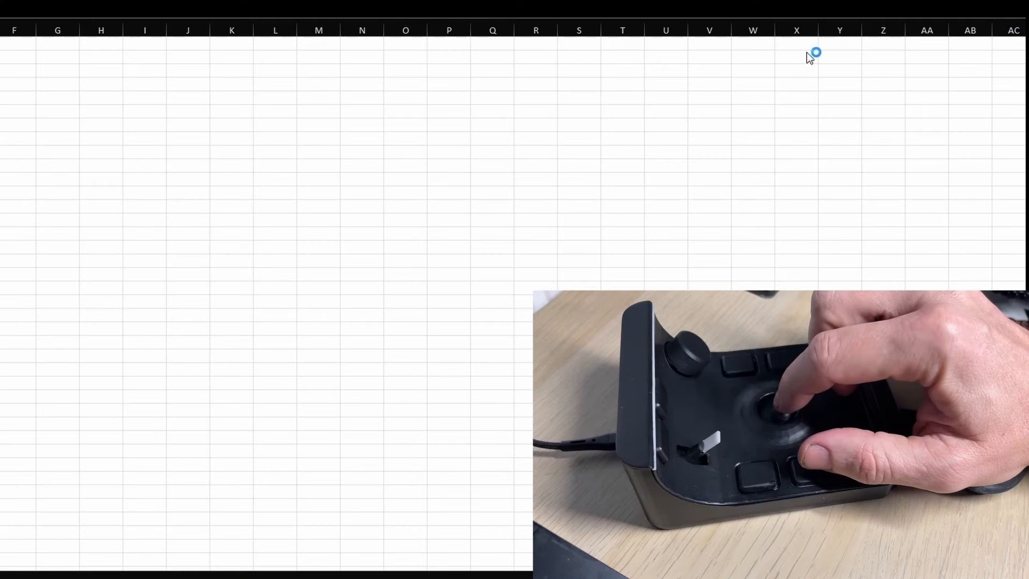
mouse_move(283, 145)
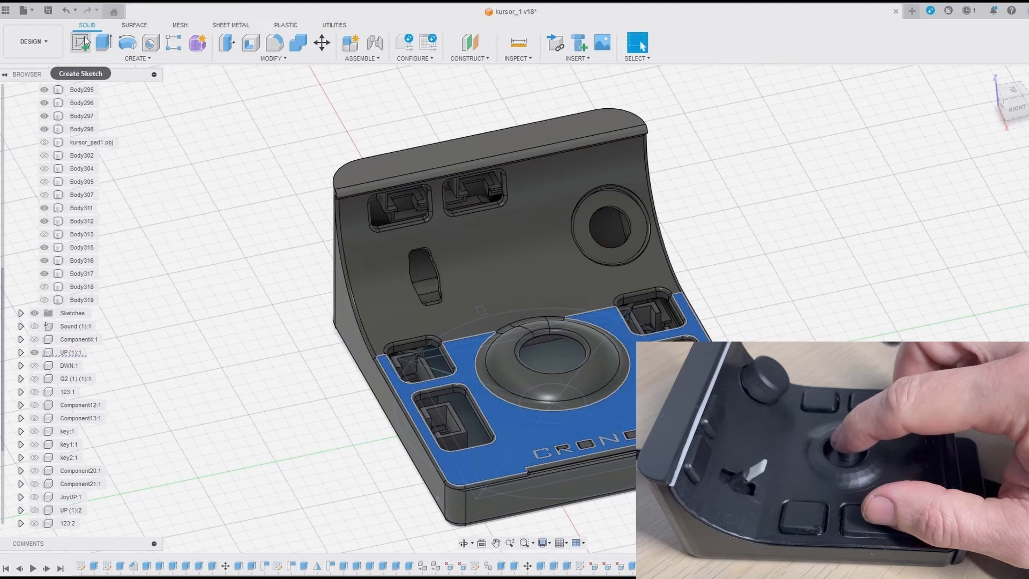
mouse_move(471, 342)
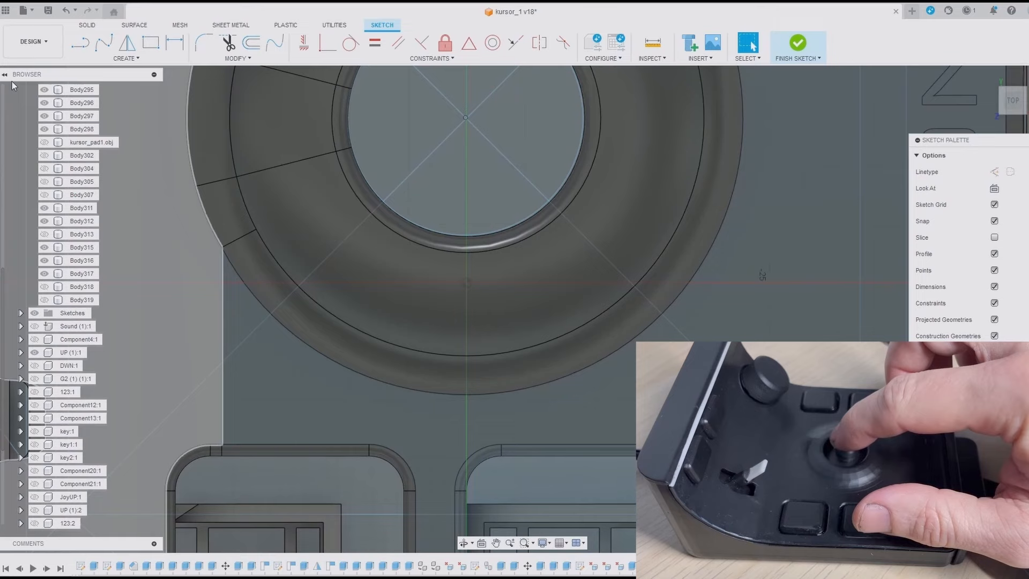
click(151, 42)
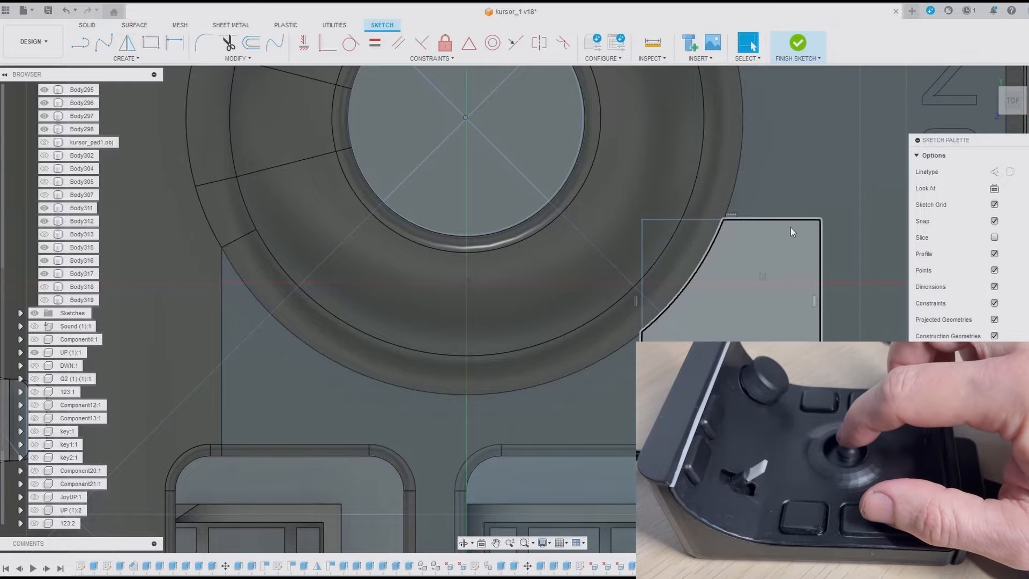
click(797, 43)
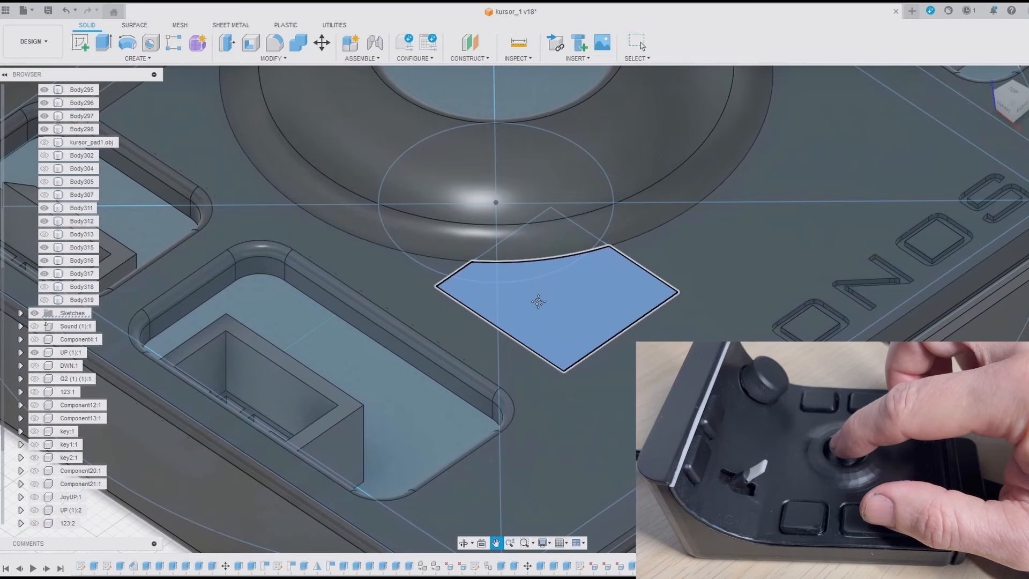
Extrude the rectangle profile 9 mm as a Join so the block merges with the plate.
click(104, 43)
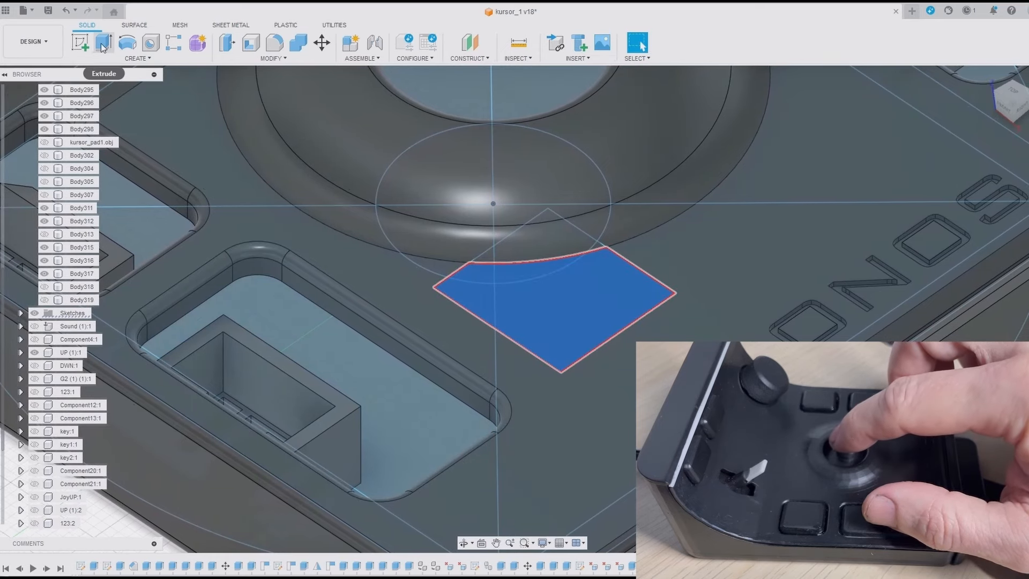
click(103, 43)
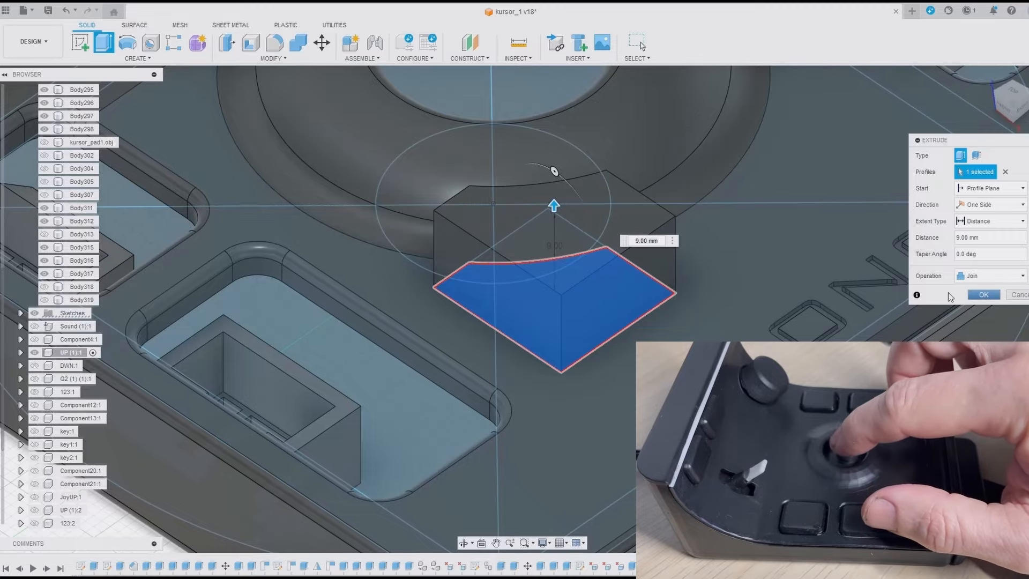
click(983, 294)
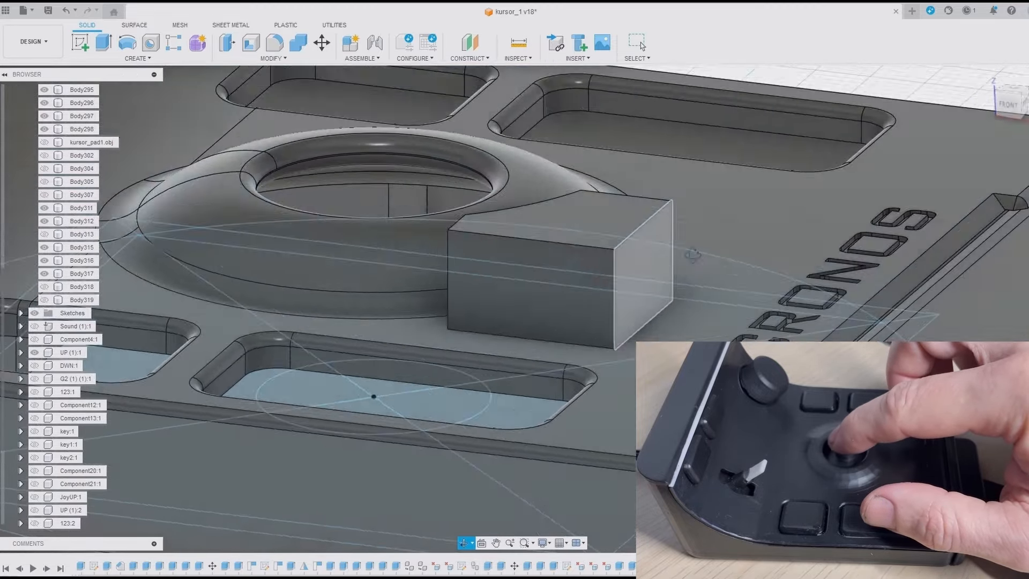